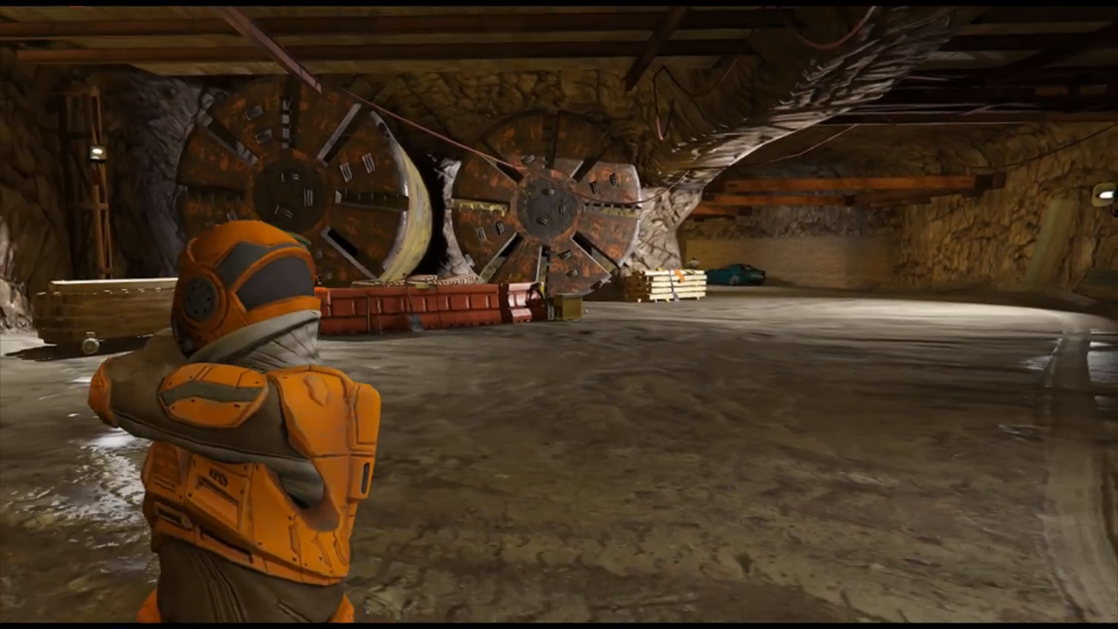
mouse_move(559, 314)
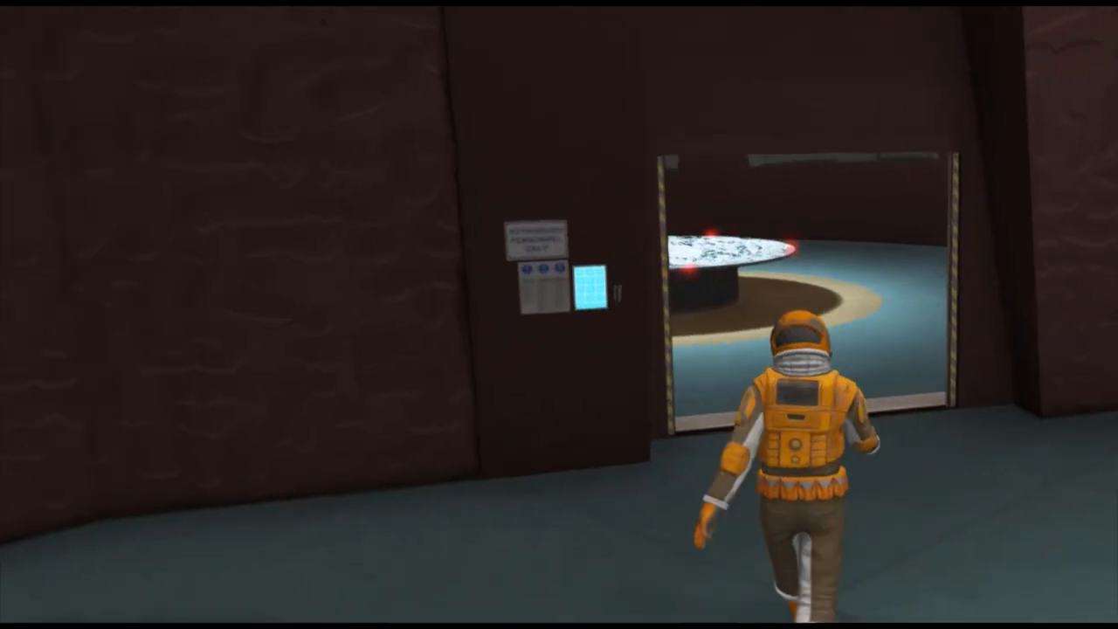
key(w)
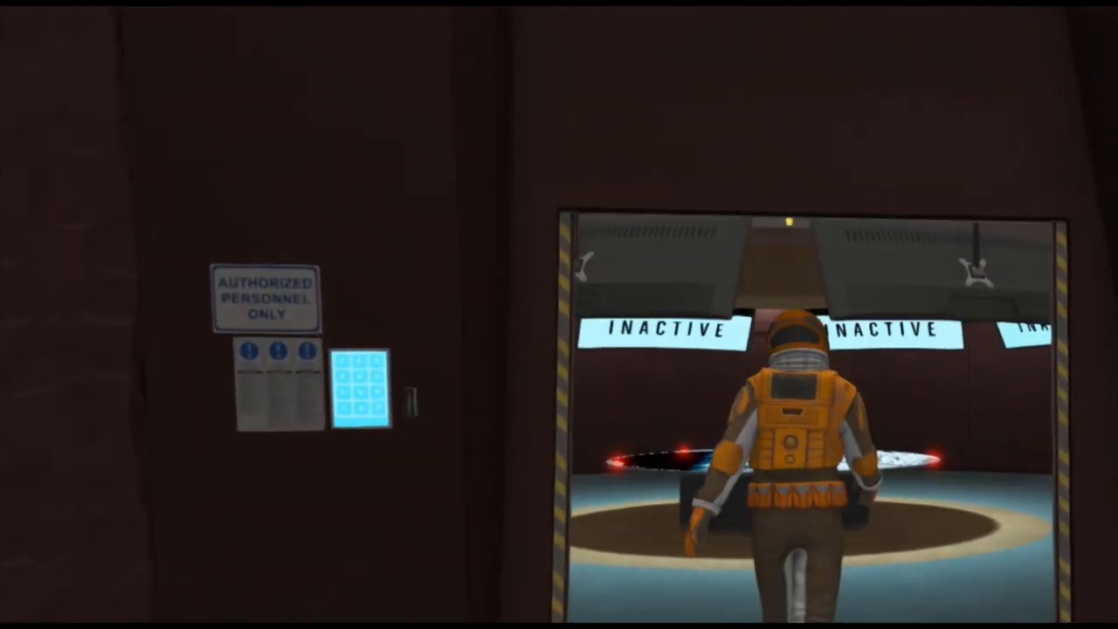